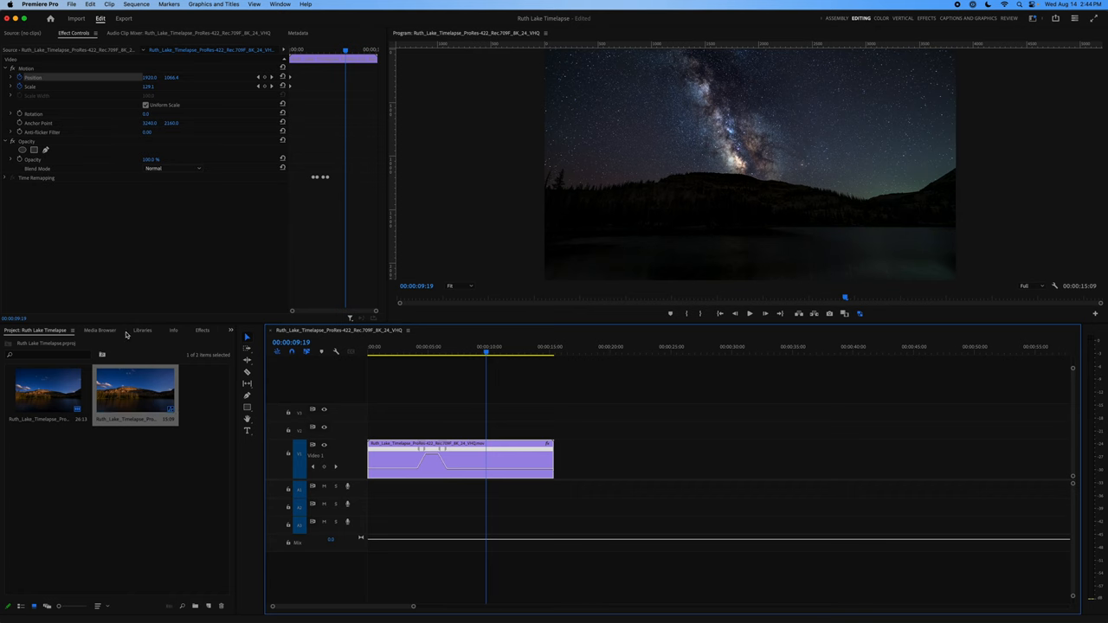
- Show the Effects panel with its Presets, Audio/Video Effects and Transitions folders
click(202, 330)
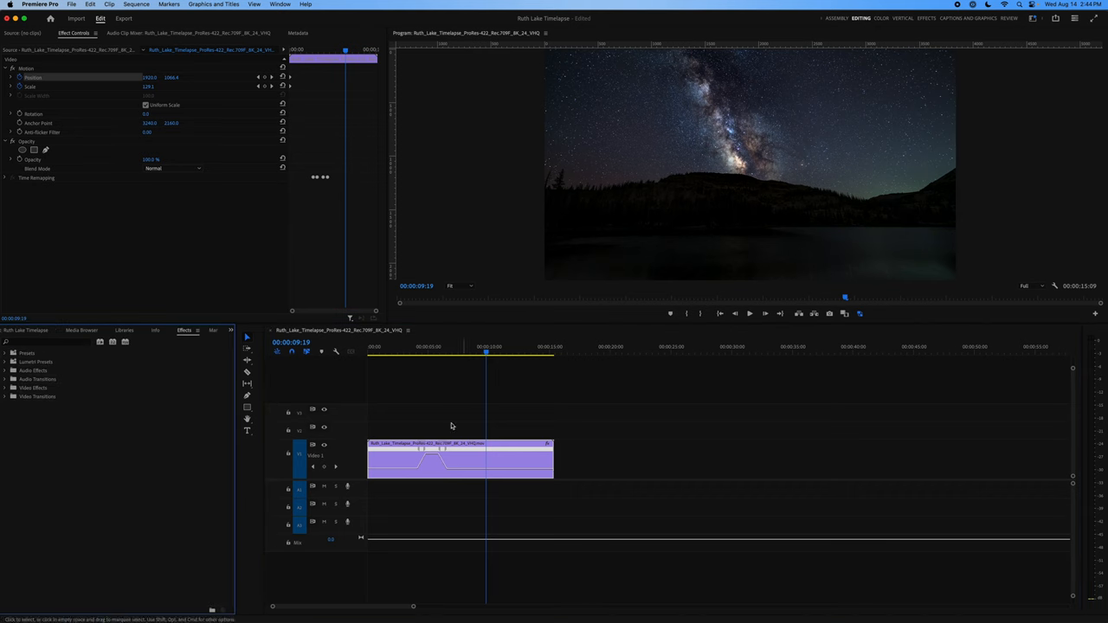